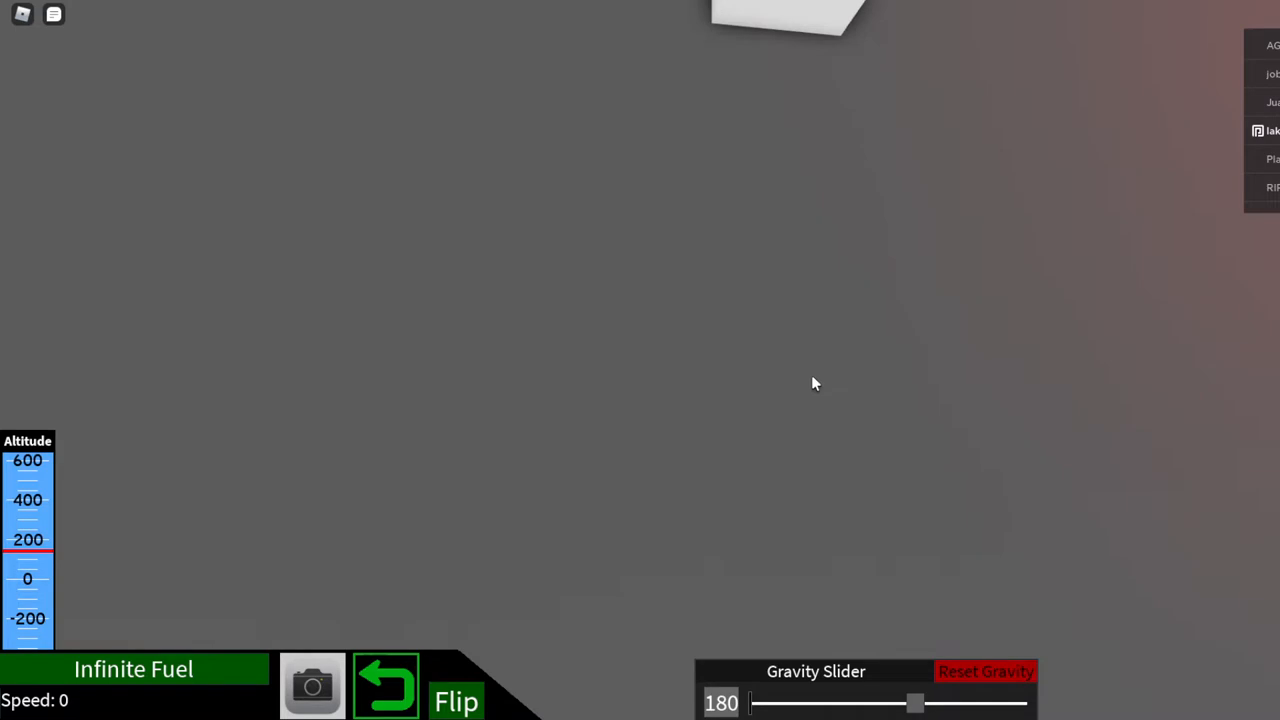
{"action": "mouse_move", "coordinate": [828, 382]}
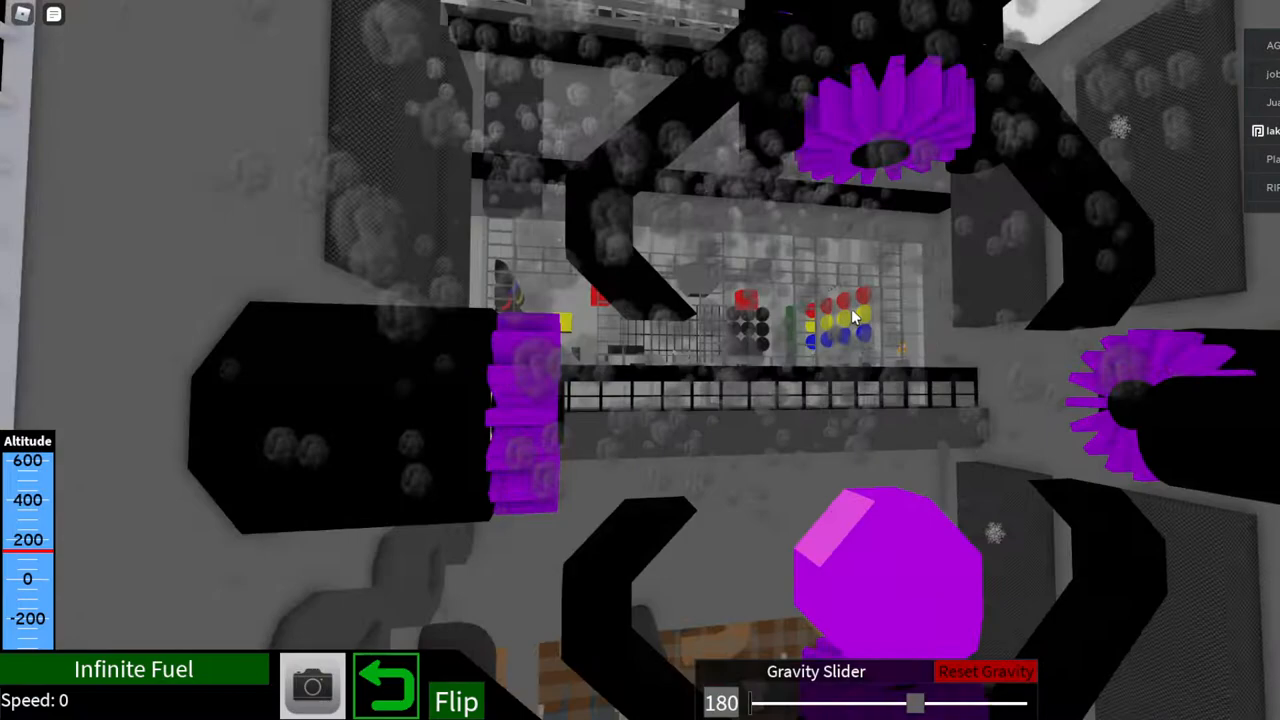
{"action": "mouse_move", "coordinate": [850, 316]}
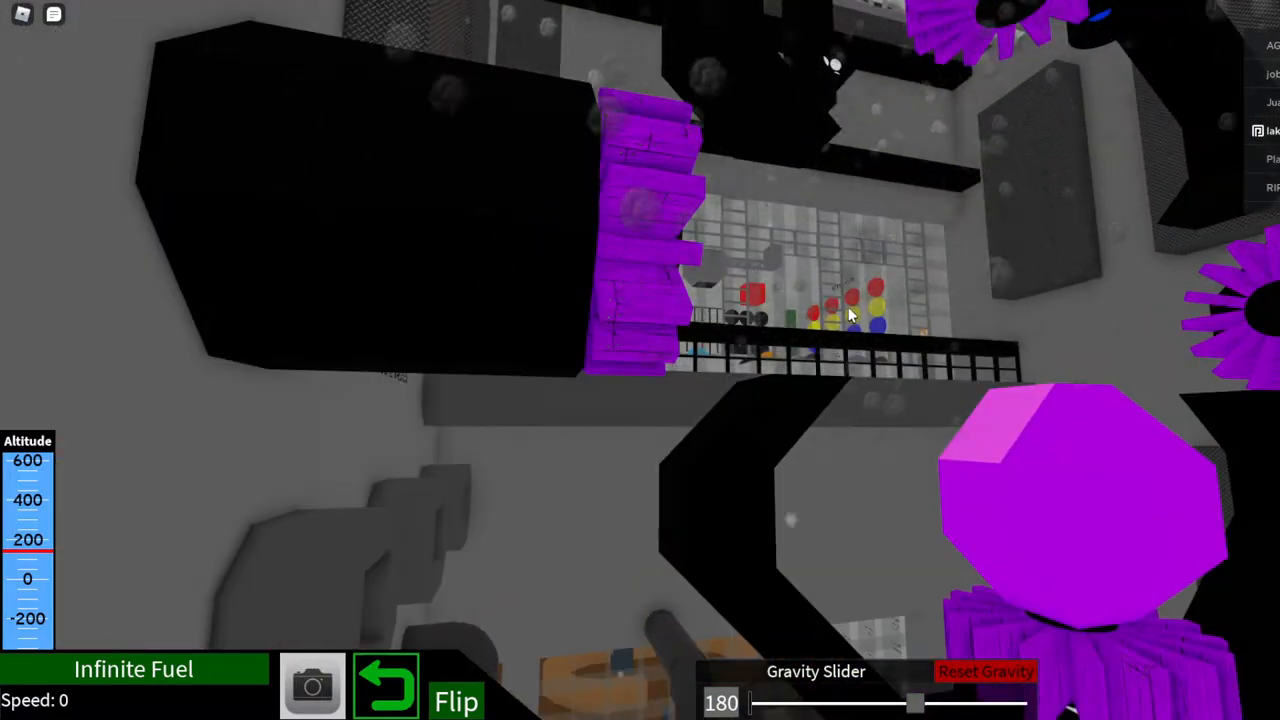
{"action": "mouse_move", "coordinate": [904, 258]}
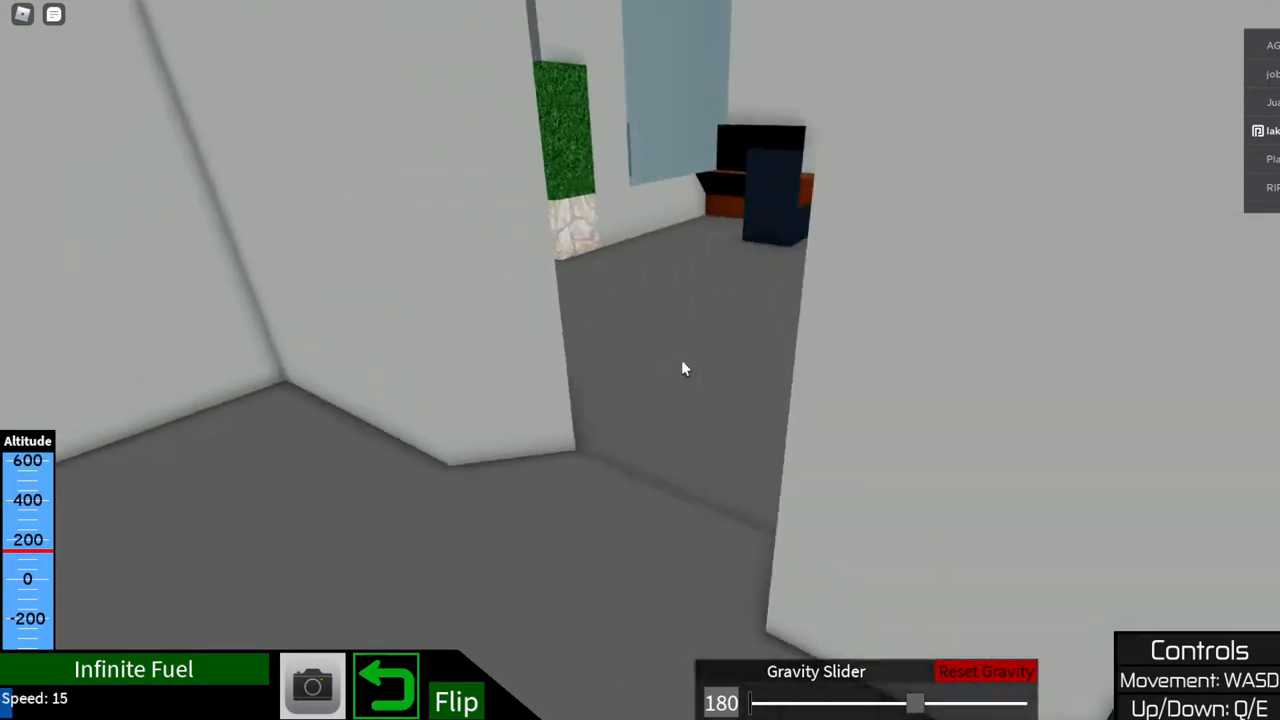
{"action": "mouse_move", "coordinate": [684, 368]}
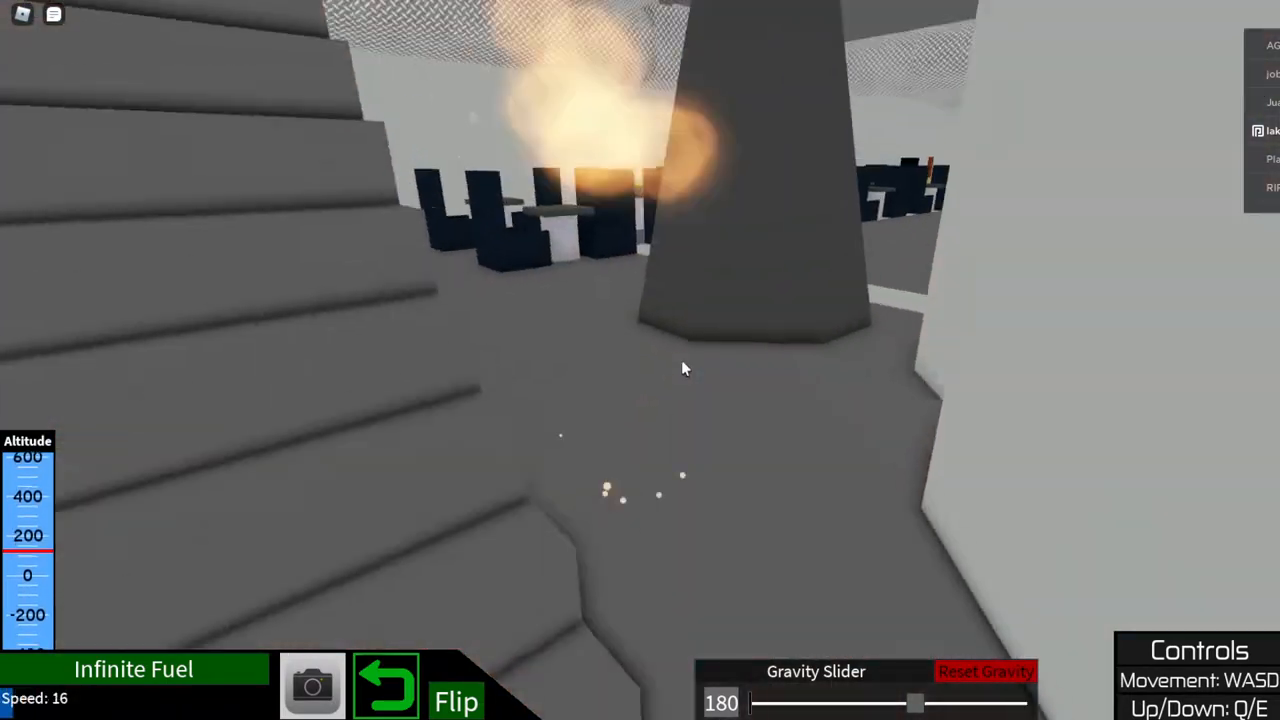
{"action": "mouse_move", "coordinate": [684, 368]}
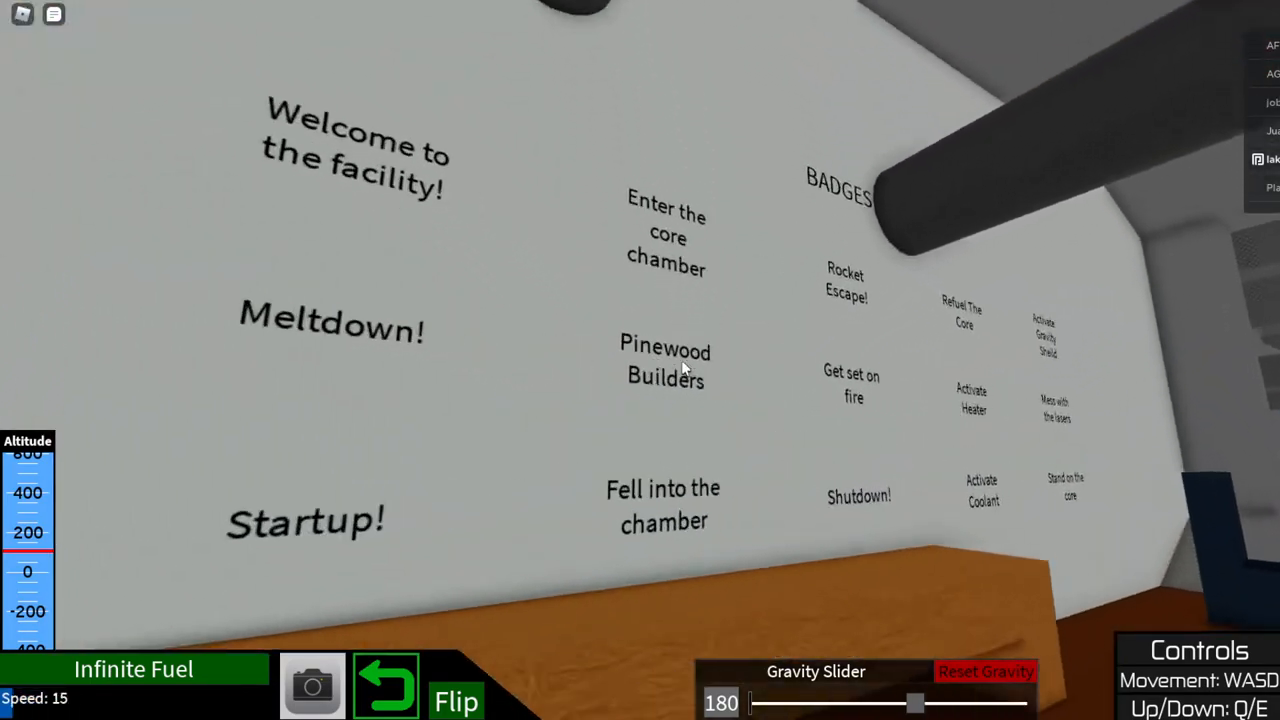
{"action": "mouse_move", "coordinate": [684, 368]}
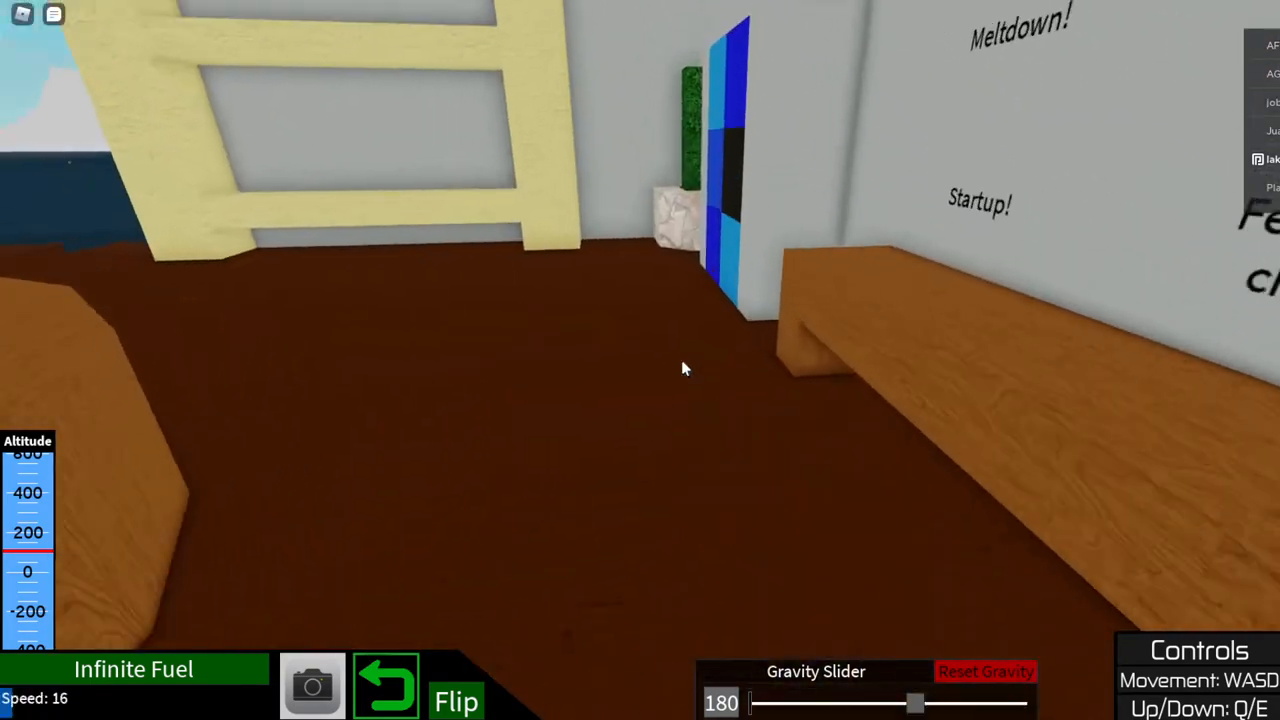